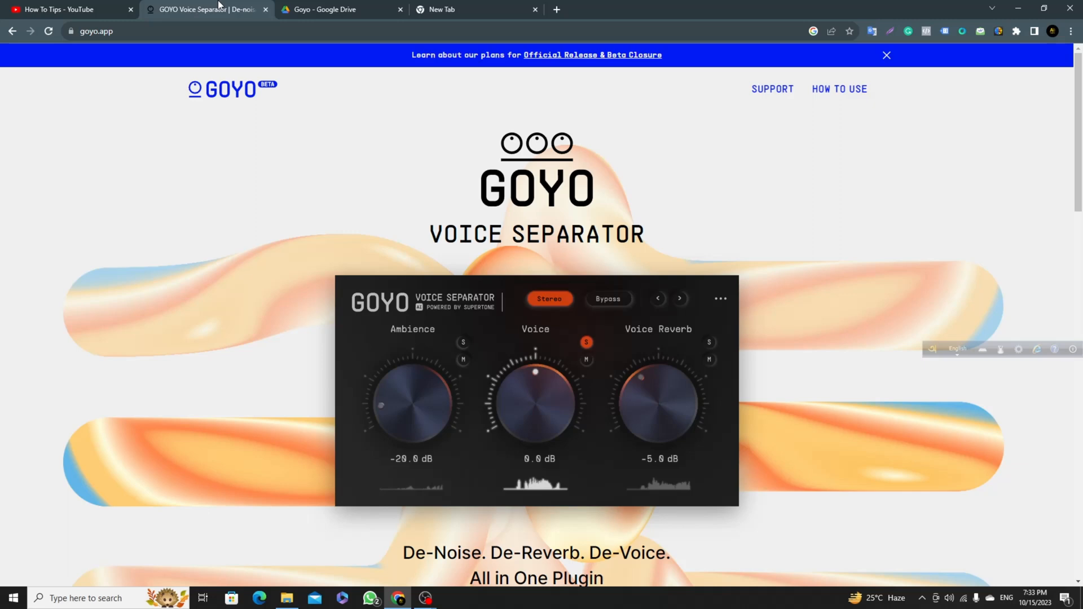
pyautogui.moveTo(581, 169)
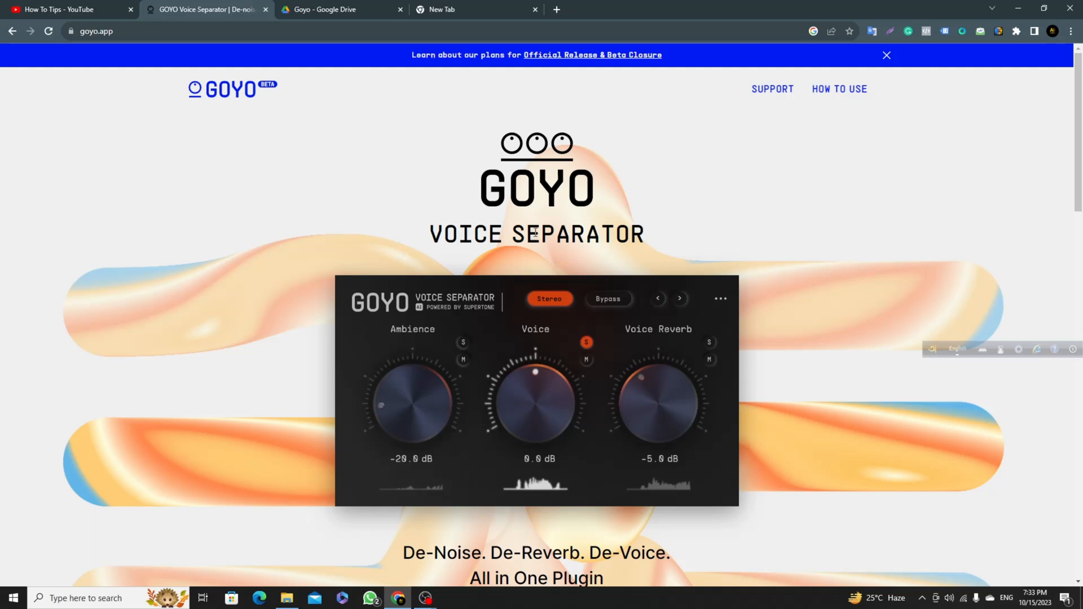
pyautogui.moveTo(570, 243)
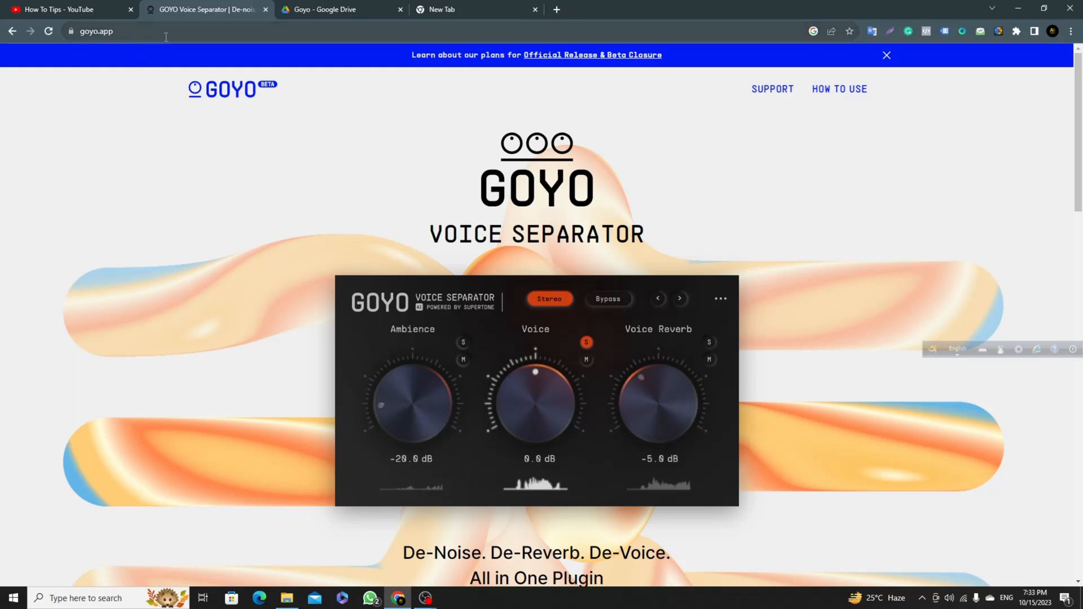
# - Browse the page, then switch to the 'Goyo - Google Drive' tab showing GOYO_Win_v0.9.4.exe
pyautogui.click(93, 31)
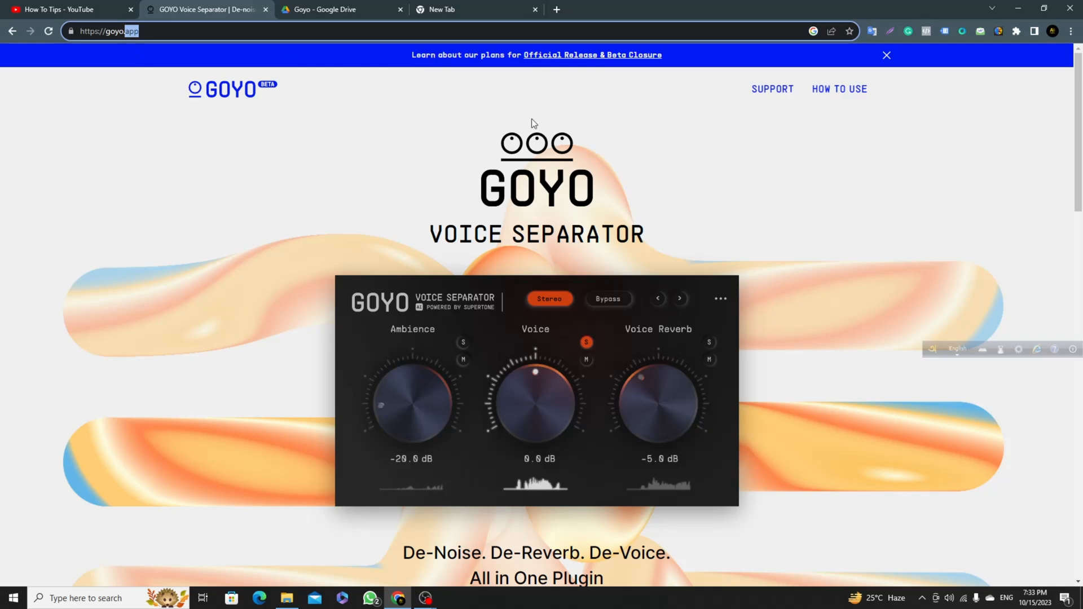
pyautogui.scroll(-3)
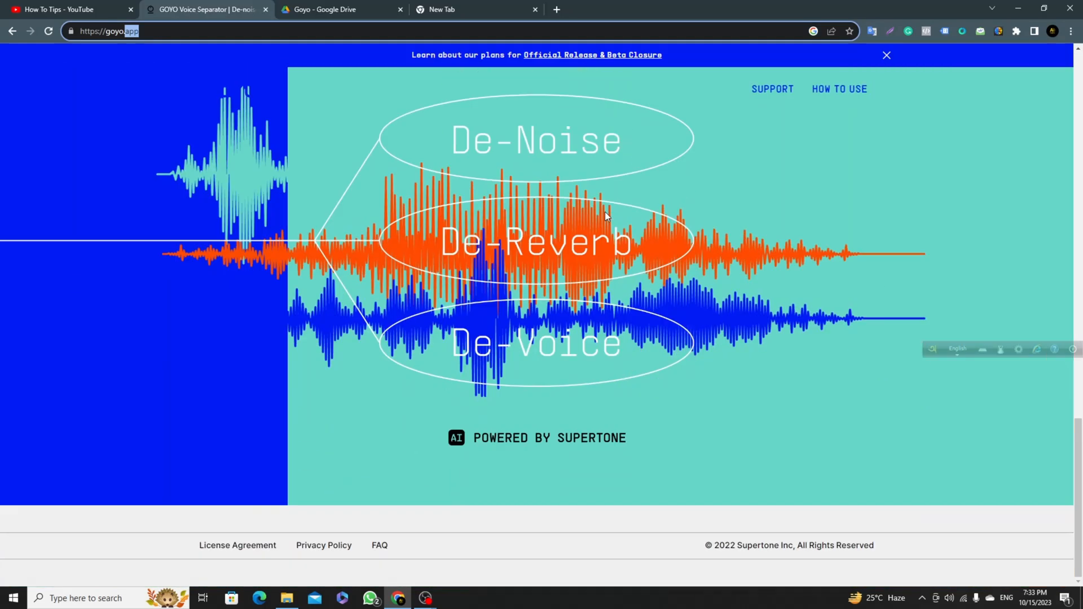
pyautogui.scroll(-3)
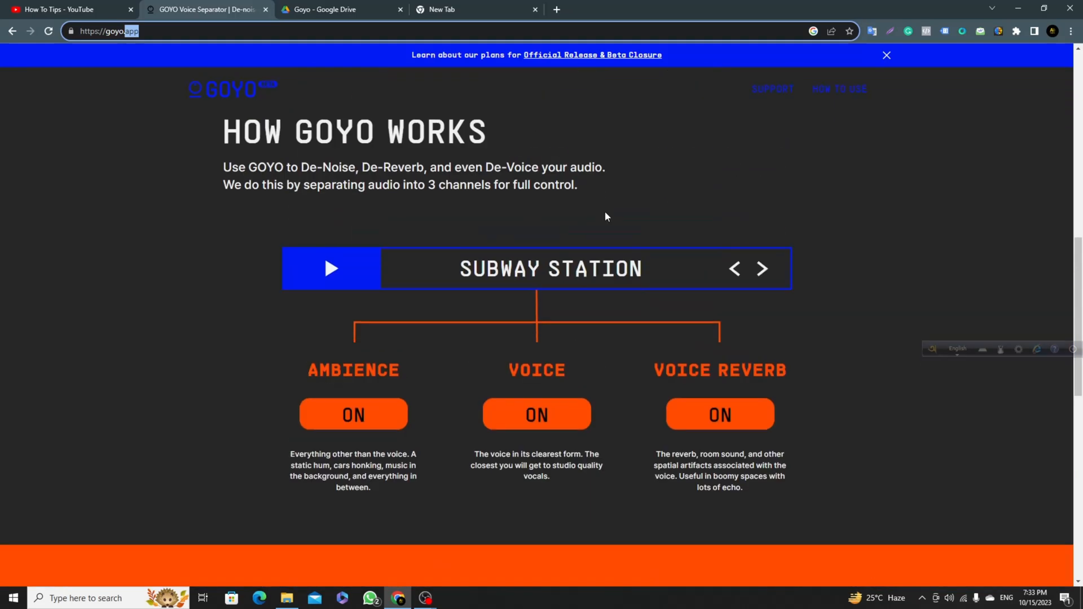
pyautogui.scroll(-3)
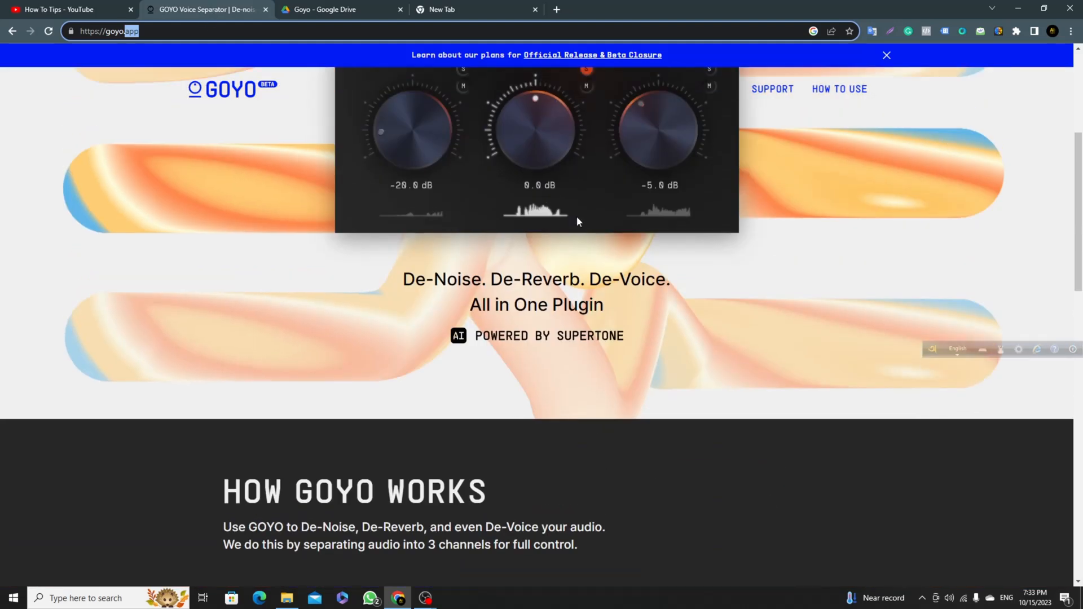
pyautogui.scroll(3)
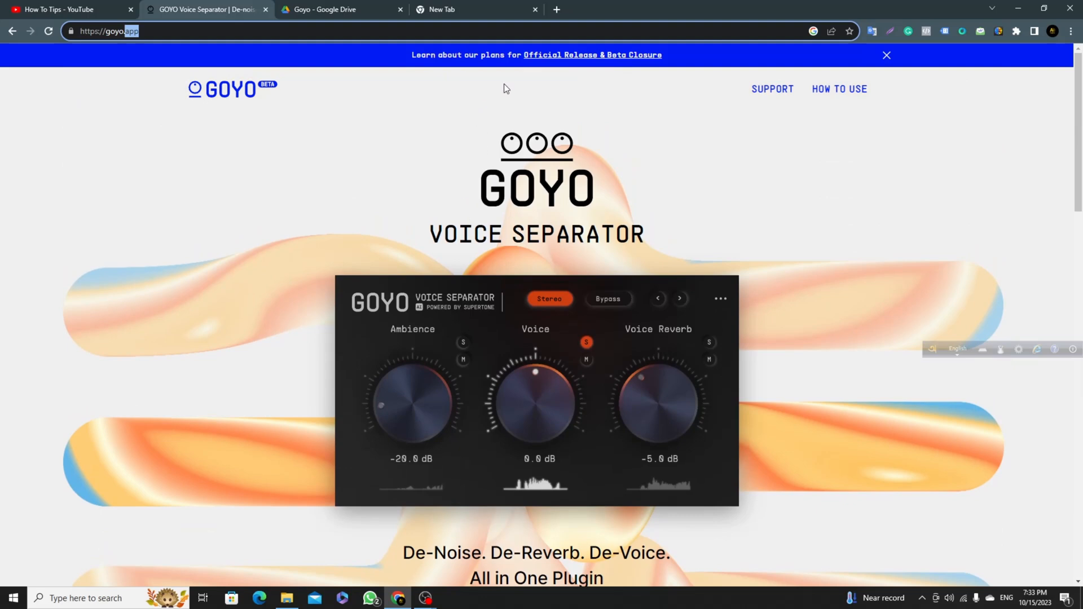
pyautogui.moveTo(518, 164)
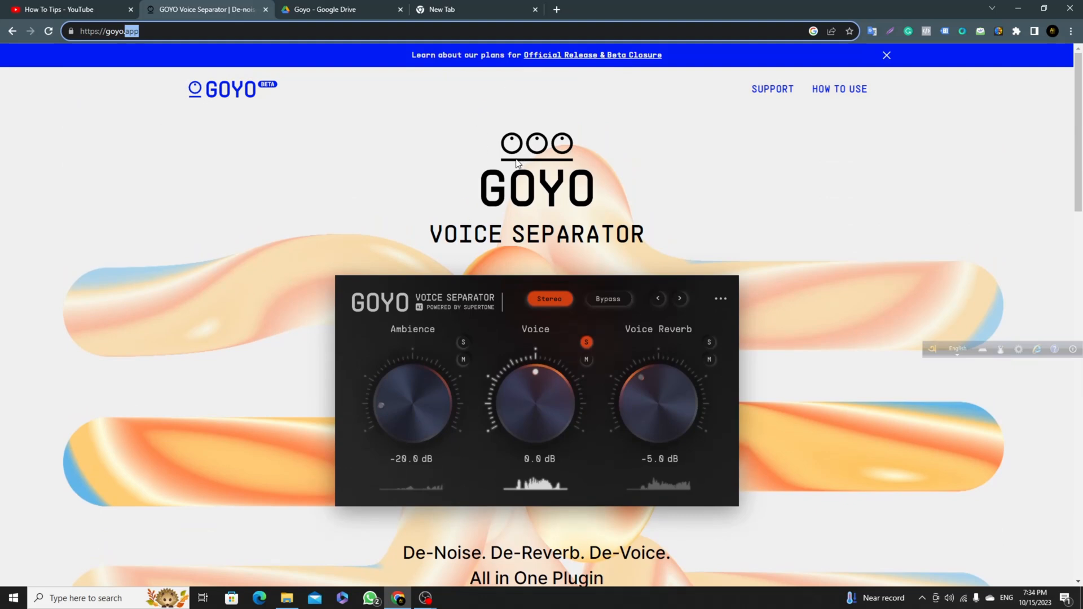
pyautogui.moveTo(508, 196)
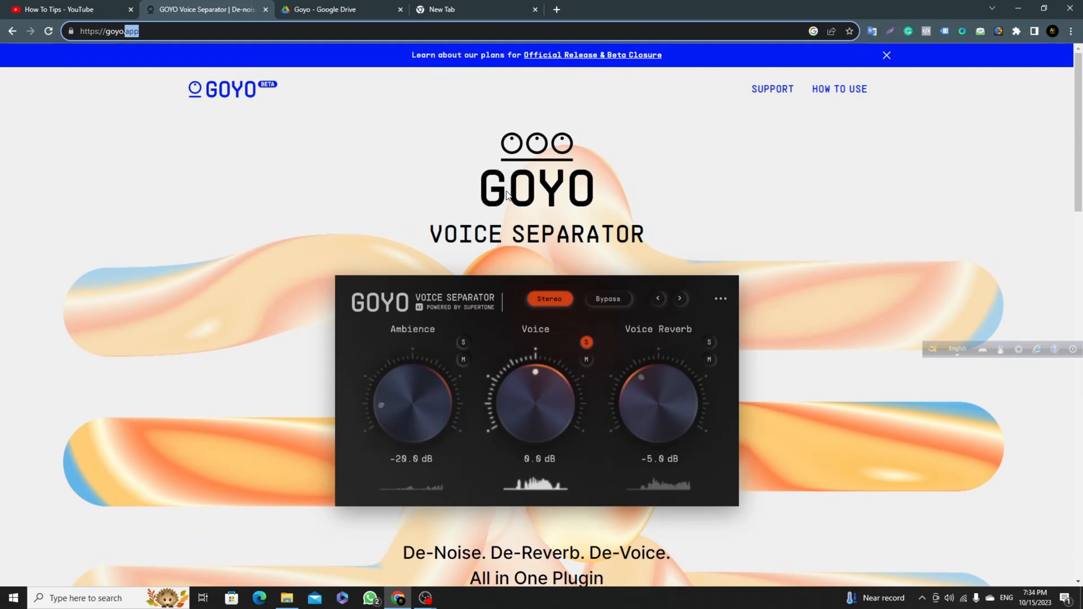
pyautogui.moveTo(647, 395)
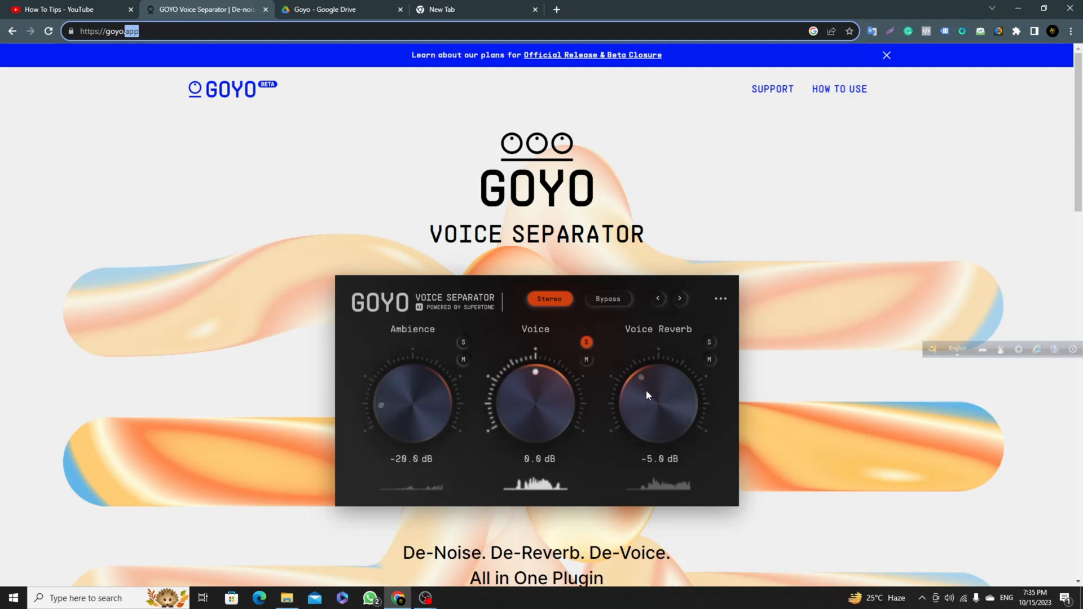
pyautogui.moveTo(353, 6)
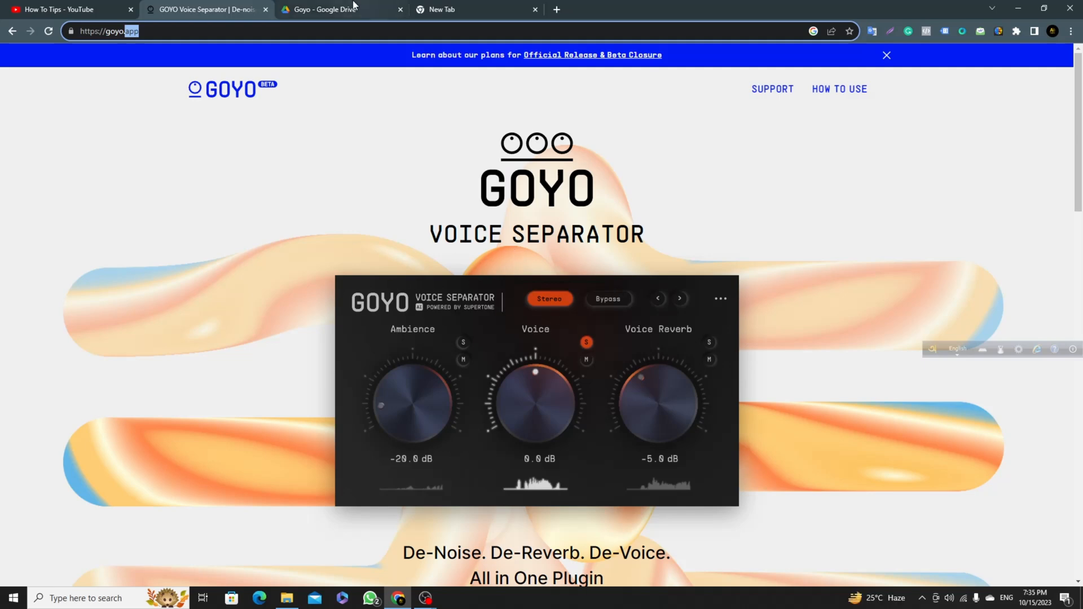
pyautogui.click(339, 9)
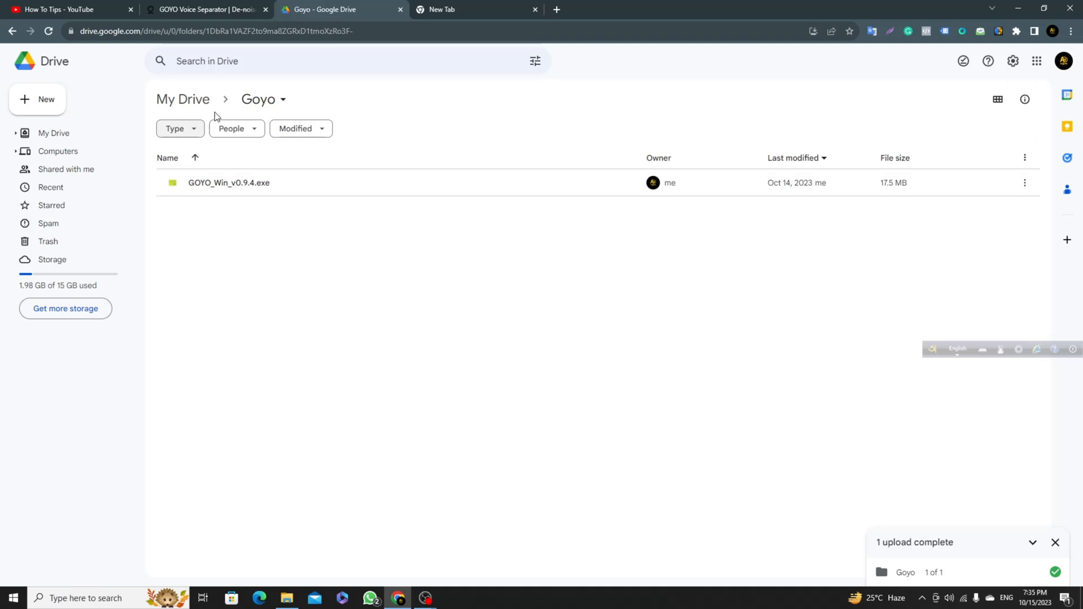
pyautogui.moveTo(422, 185)
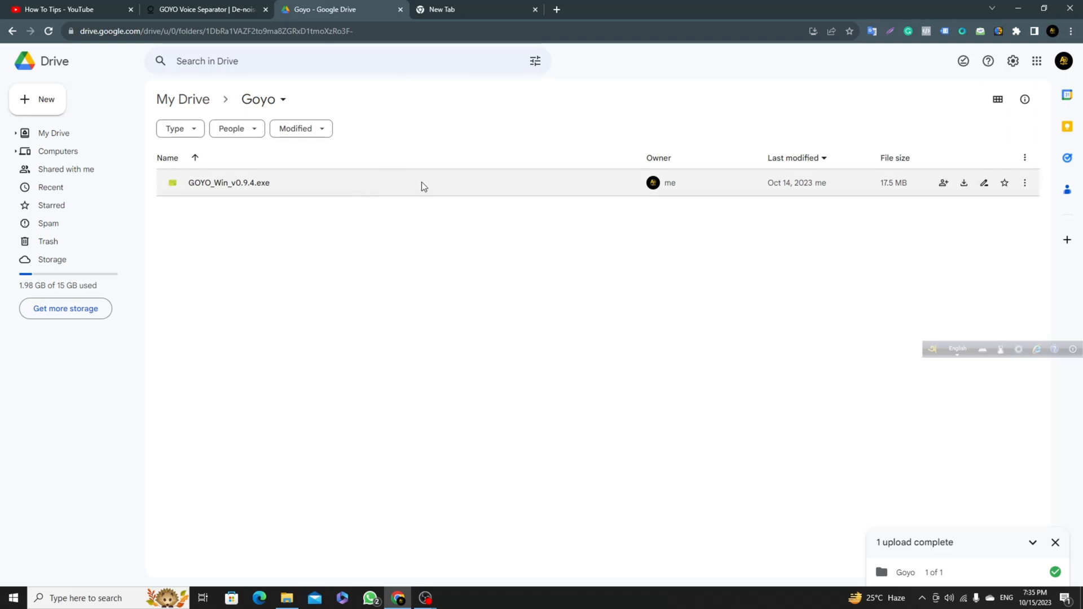
pyautogui.moveTo(553, 256)
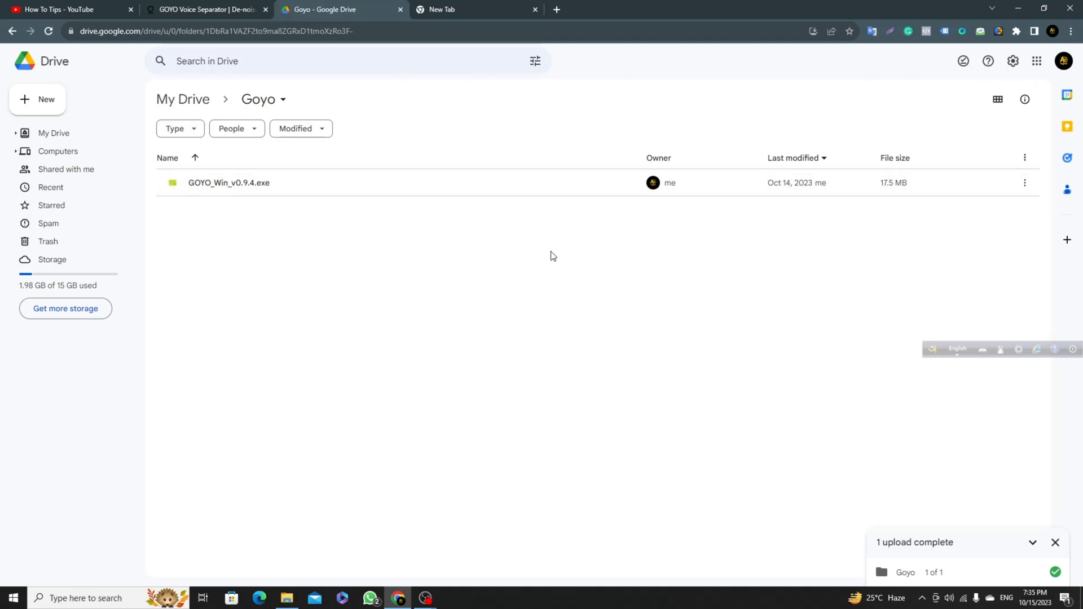
pyautogui.moveTo(925, 142)
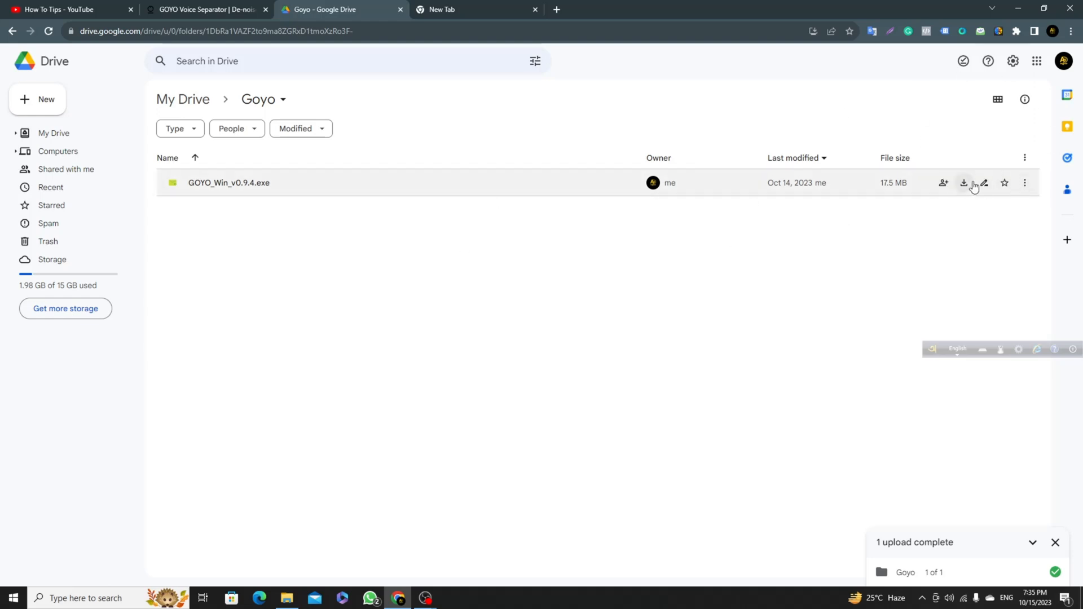
pyautogui.moveTo(293, 296)
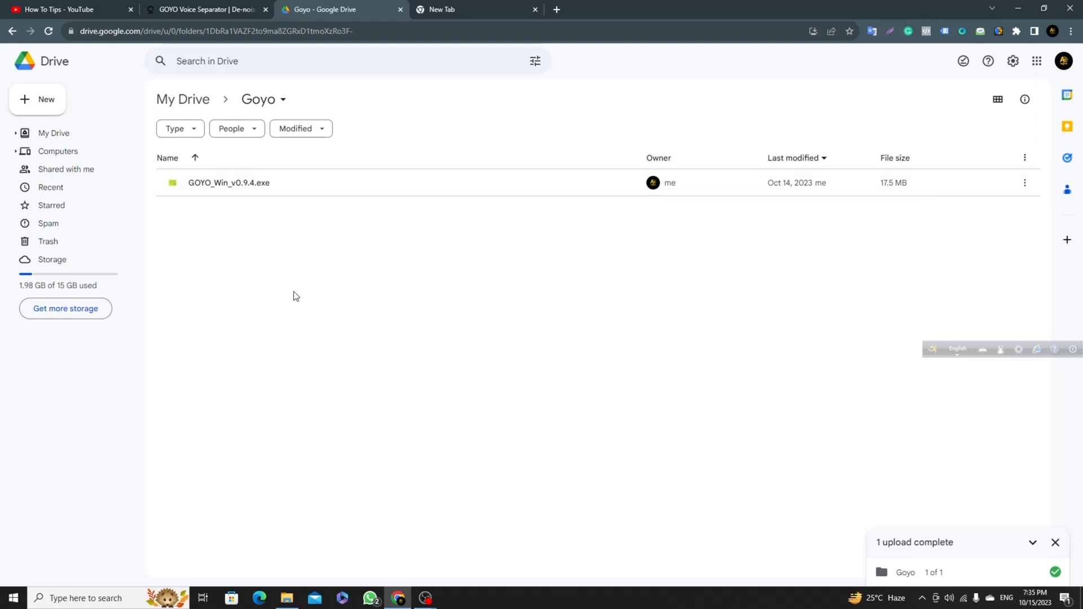
pyautogui.moveTo(467, 403)
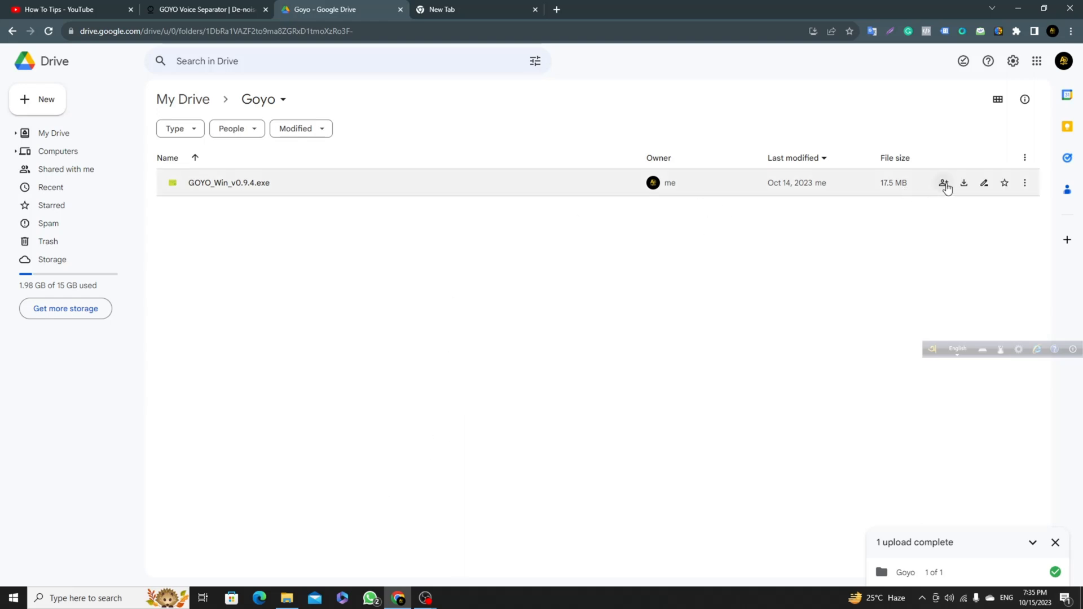
pyautogui.moveTo(343, 557)
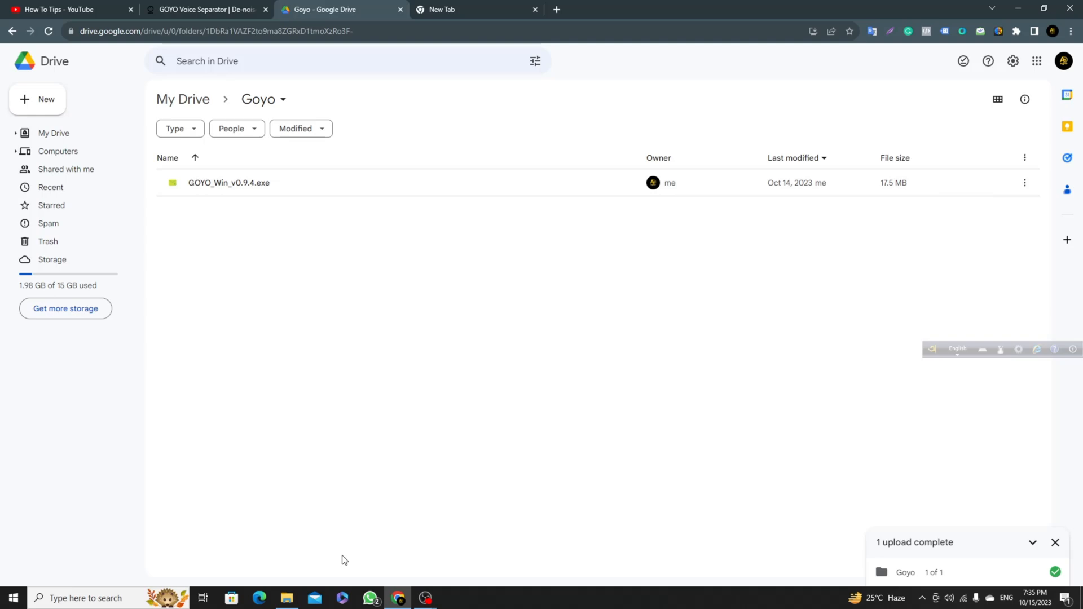
# - Open the Downloads Goyo folder and run the GOYO_Win_v0.9.4 installer
pyautogui.click(286, 598)
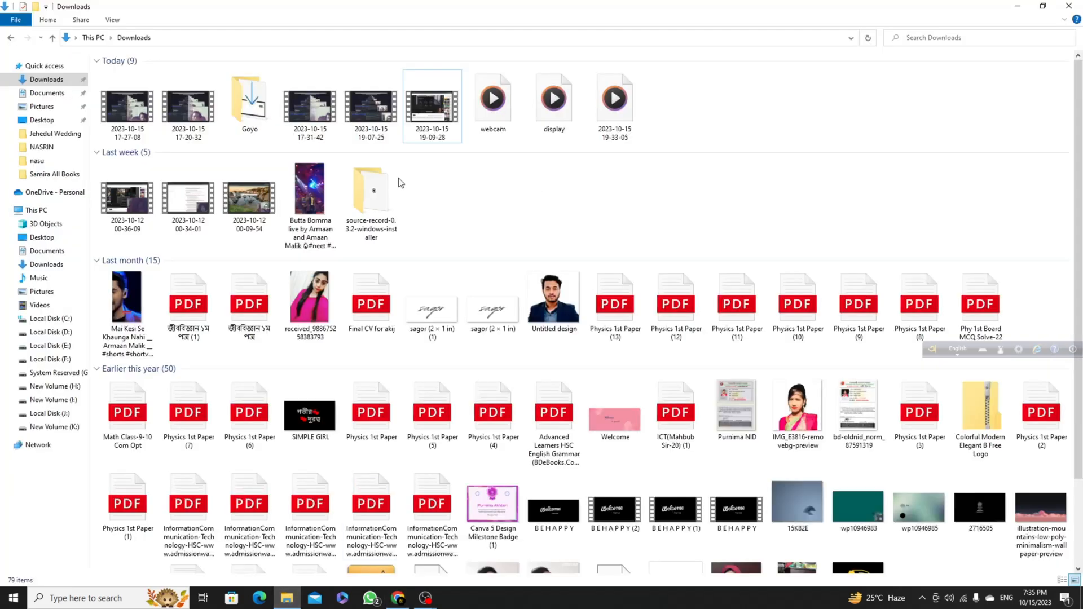
pyautogui.doubleClick(249, 100)
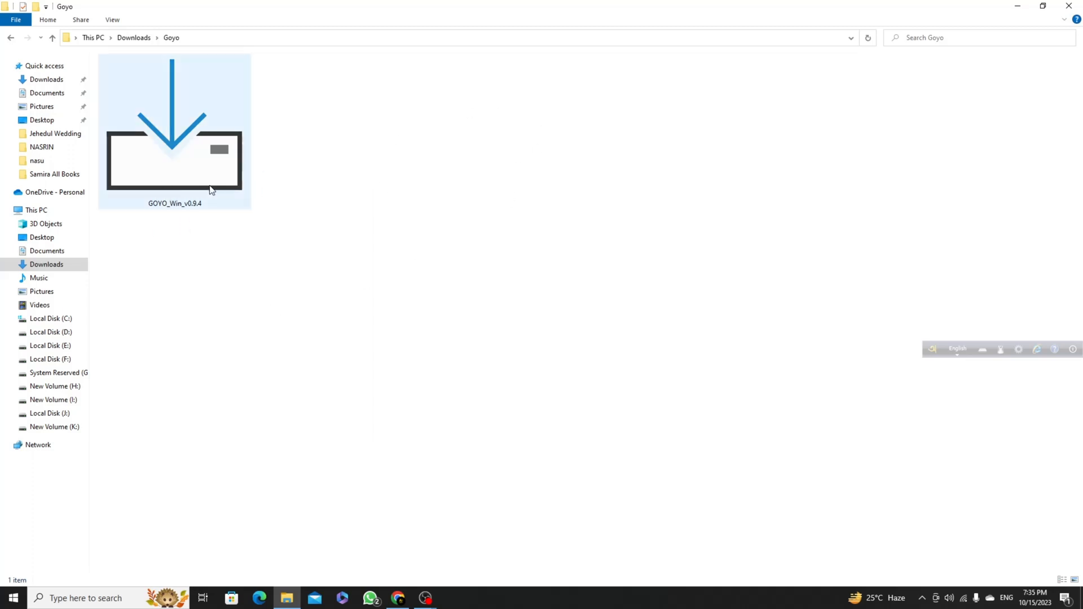
pyautogui.doubleClick(174, 131)
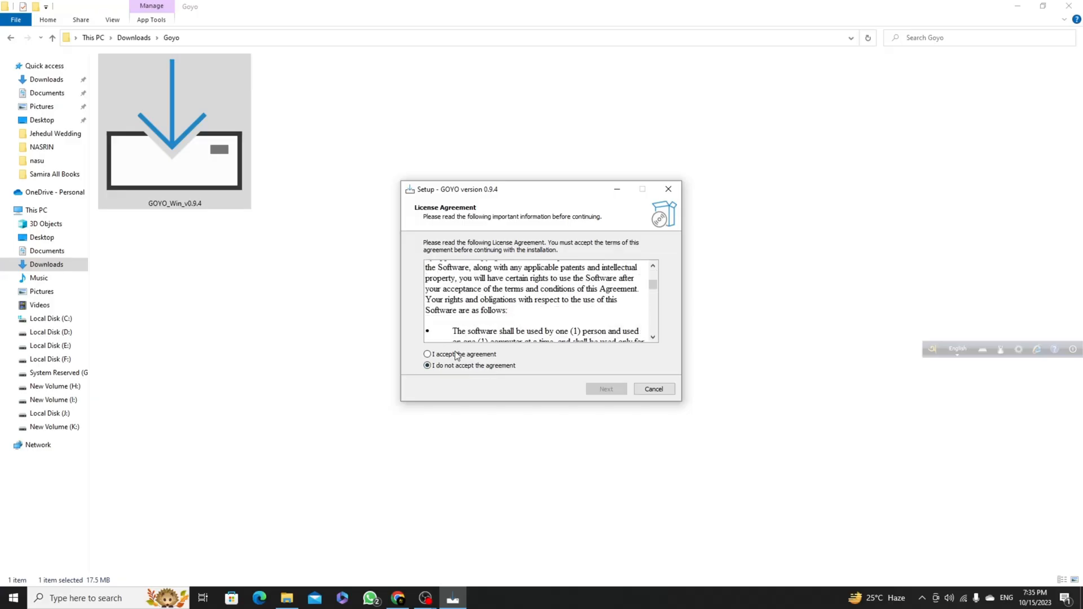
# - Cancel the GOYO setup wizard and confirm exiting without installing
pyautogui.scroll(-3)
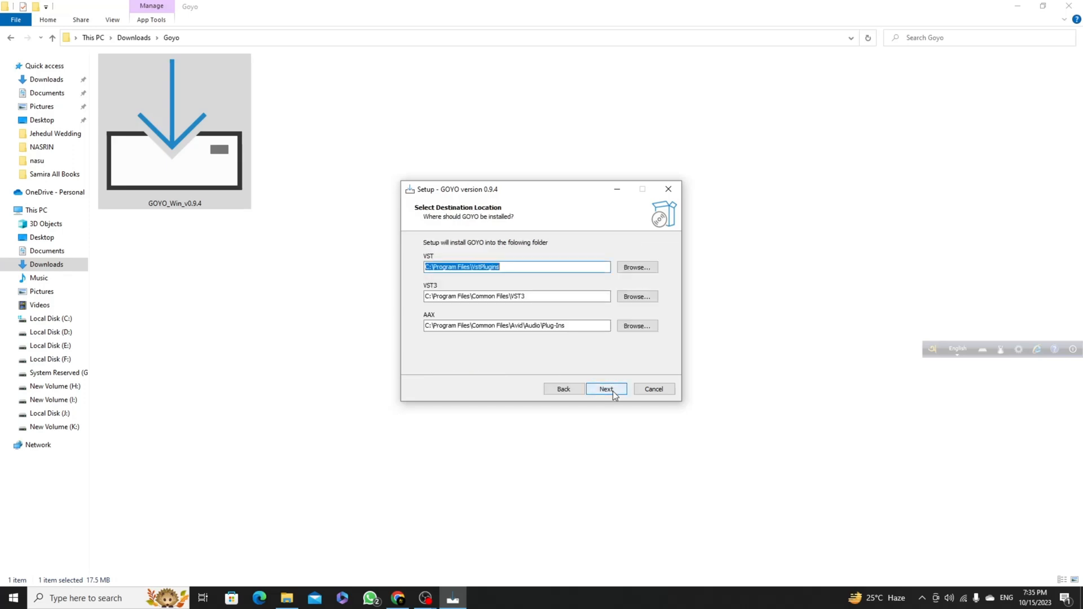
pyautogui.moveTo(510, 325)
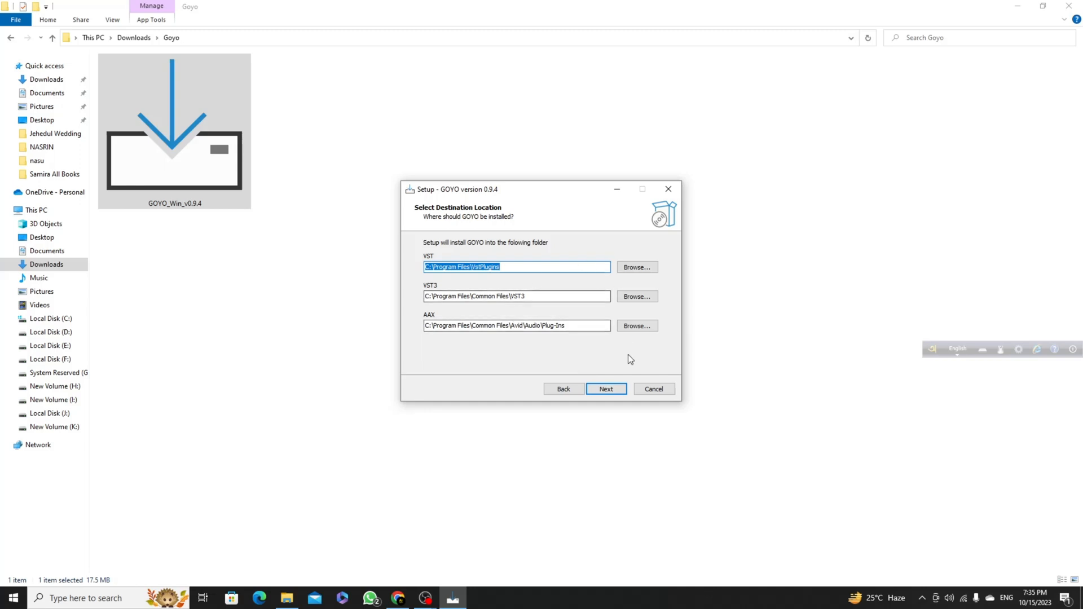
pyautogui.moveTo(614, 378)
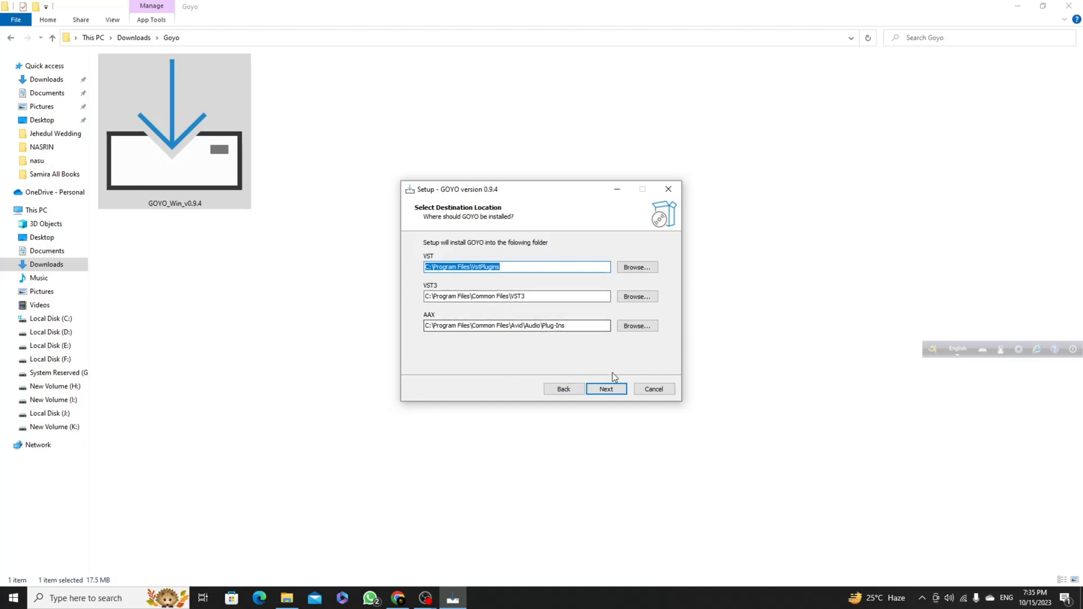
pyautogui.click(653, 389)
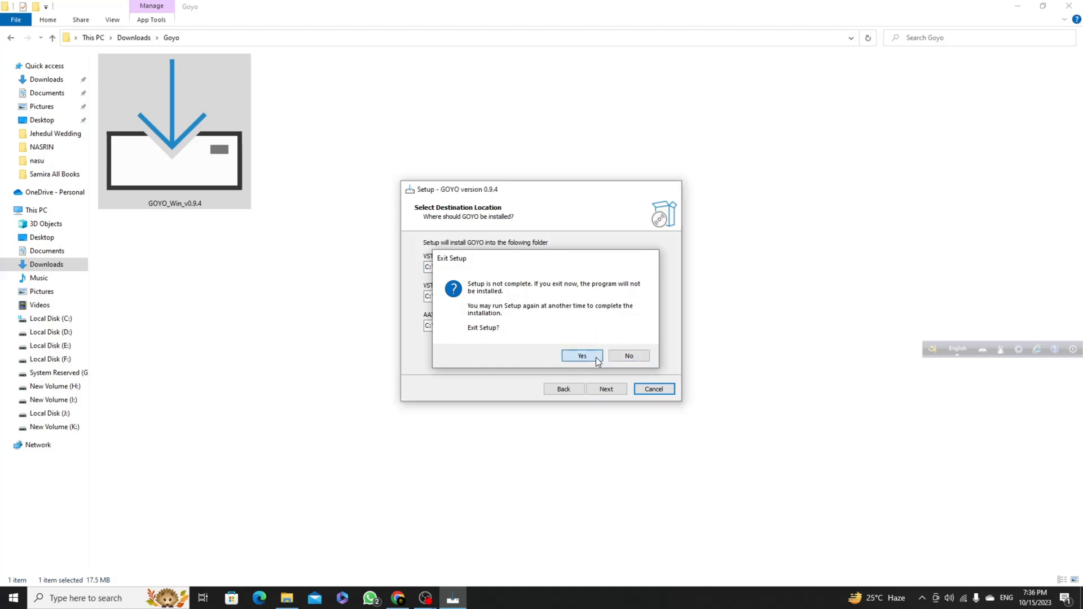
pyautogui.click(581, 356)
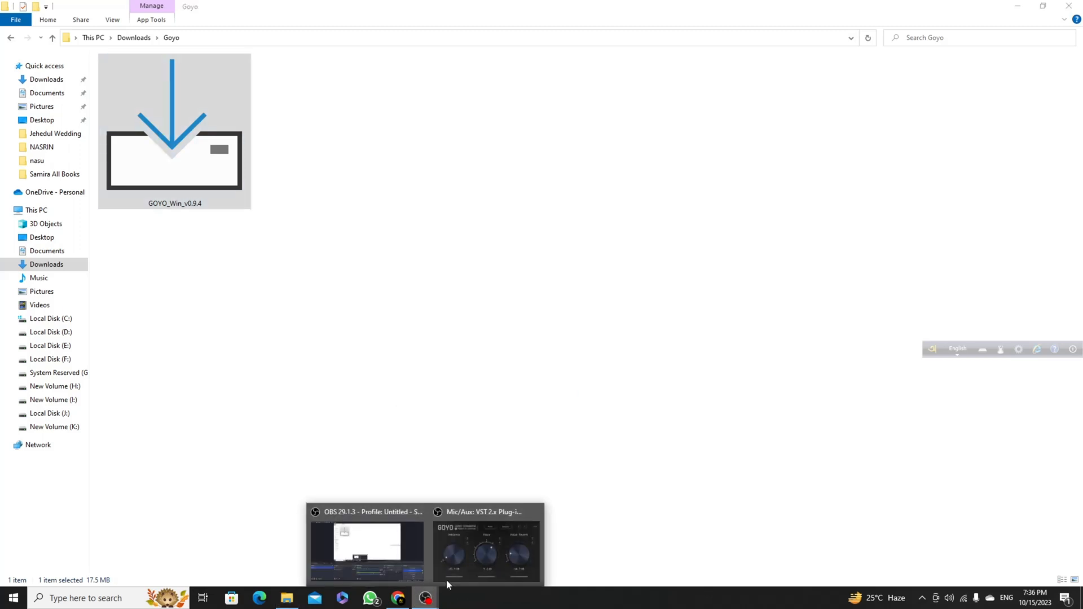
# - View the GOYO Voice Separator plug-in window, then switch to Chrome's Google Drive
pyautogui.click(487, 545)
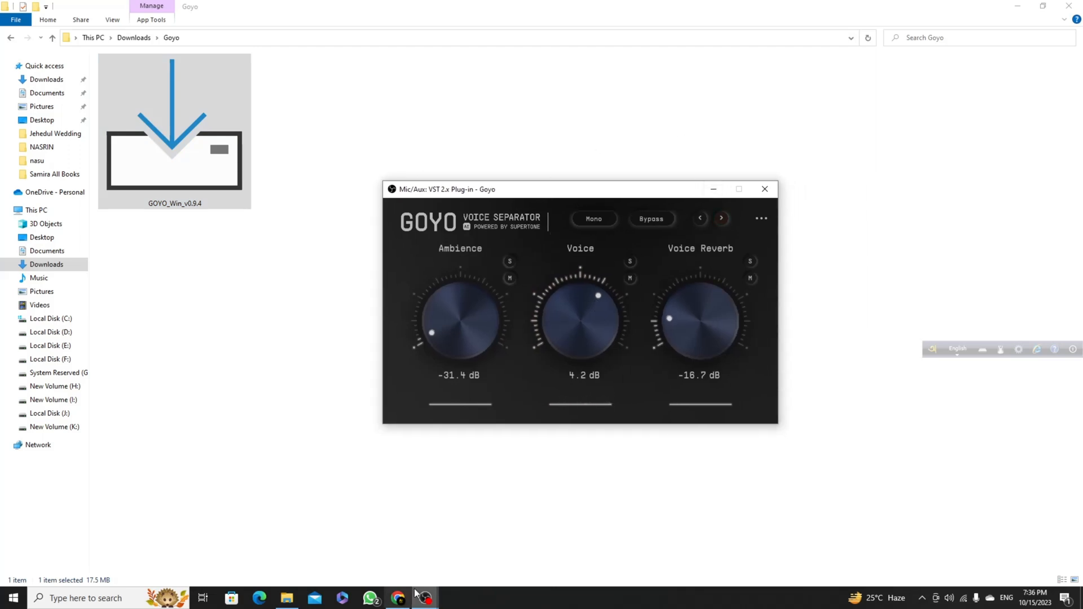
pyautogui.click(397, 598)
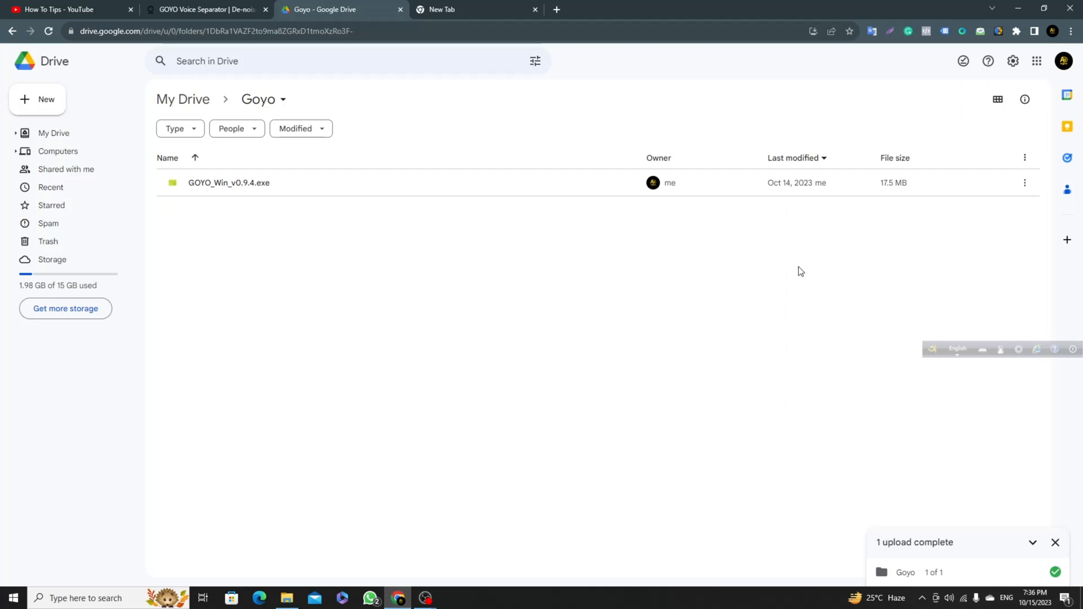
pyautogui.moveTo(470, 380)
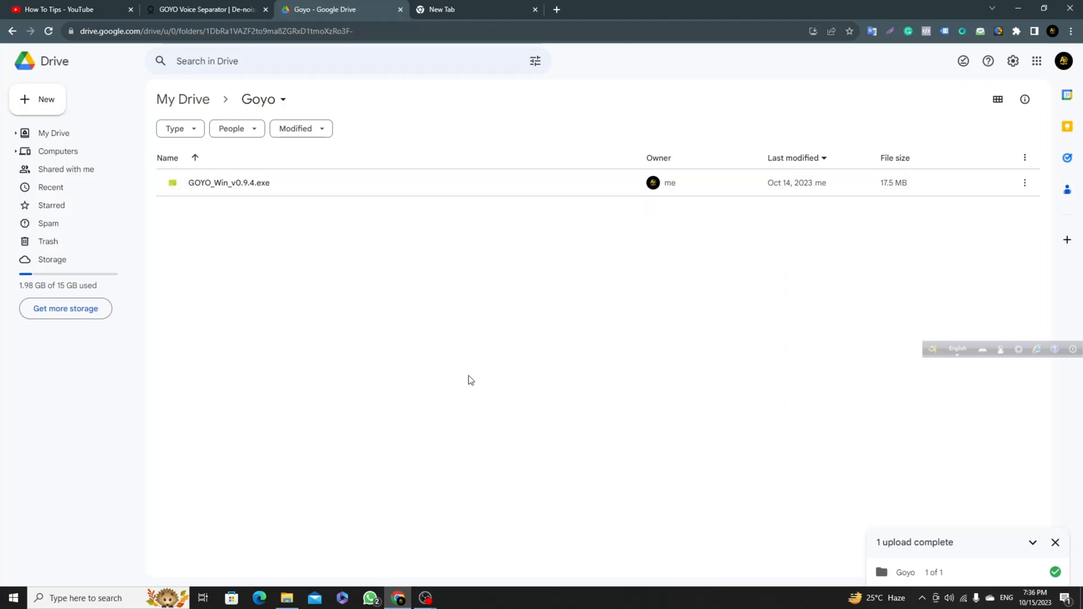
pyautogui.moveTo(424, 598)
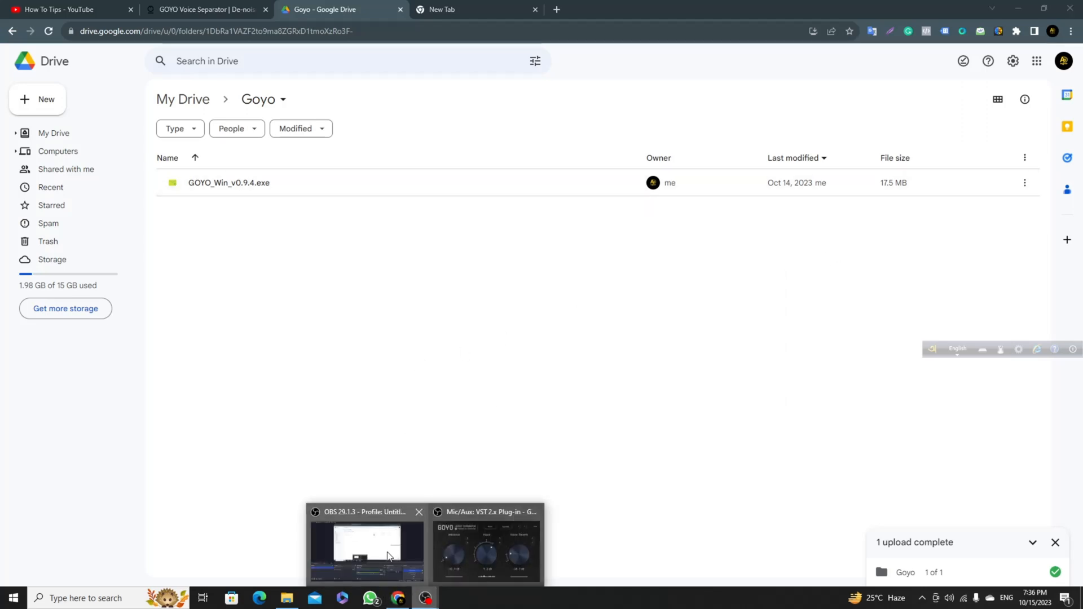
# - Confirm the Mic/Aux VST 2.x filter uses Goyo, then close its filters
pyautogui.click(366, 545)
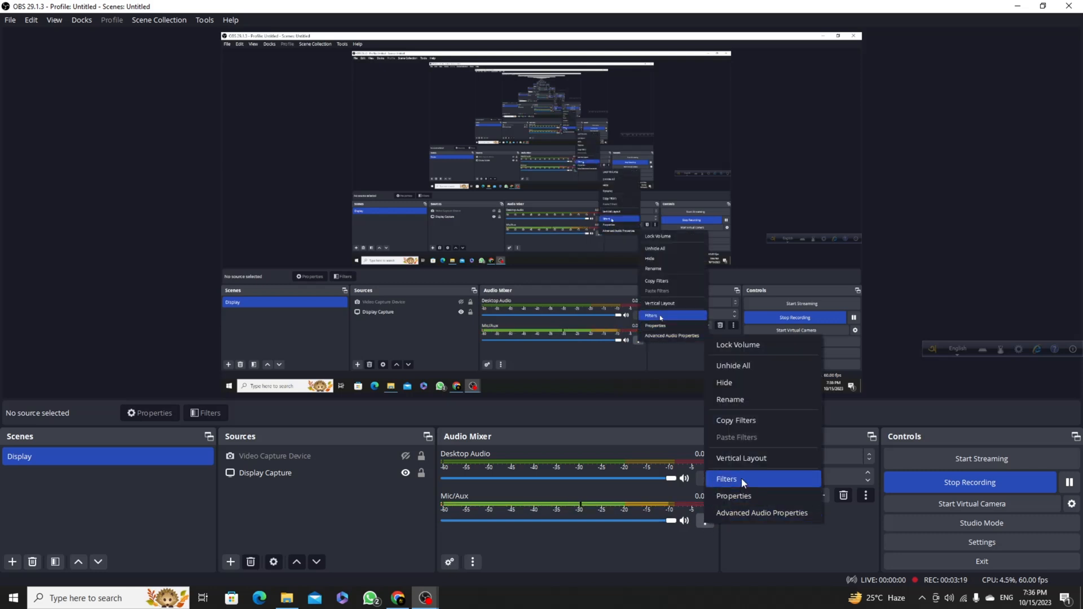
pyautogui.click(726, 479)
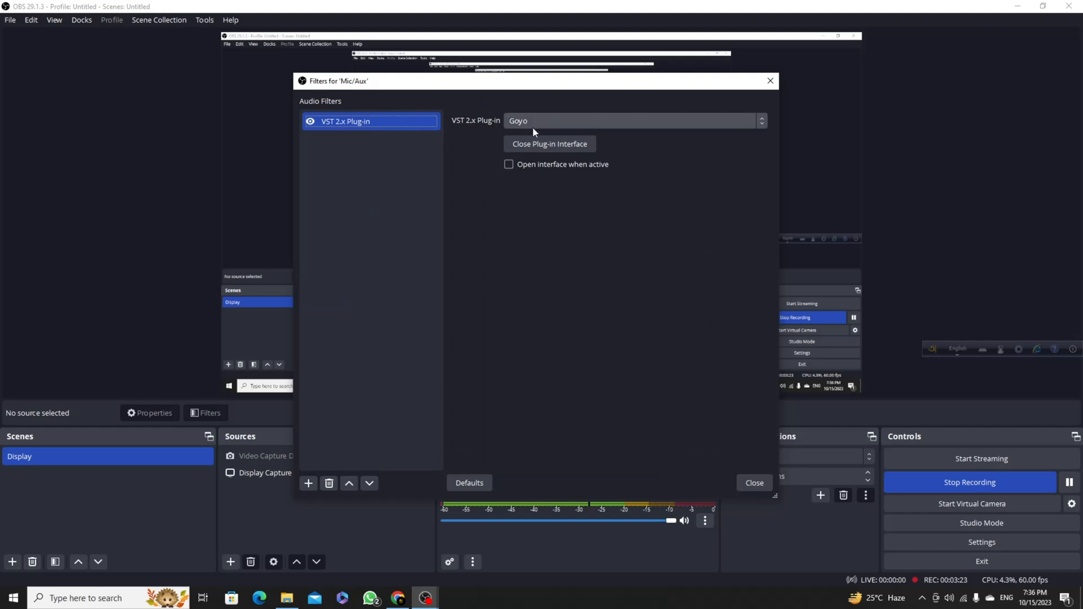
pyautogui.moveTo(539, 127)
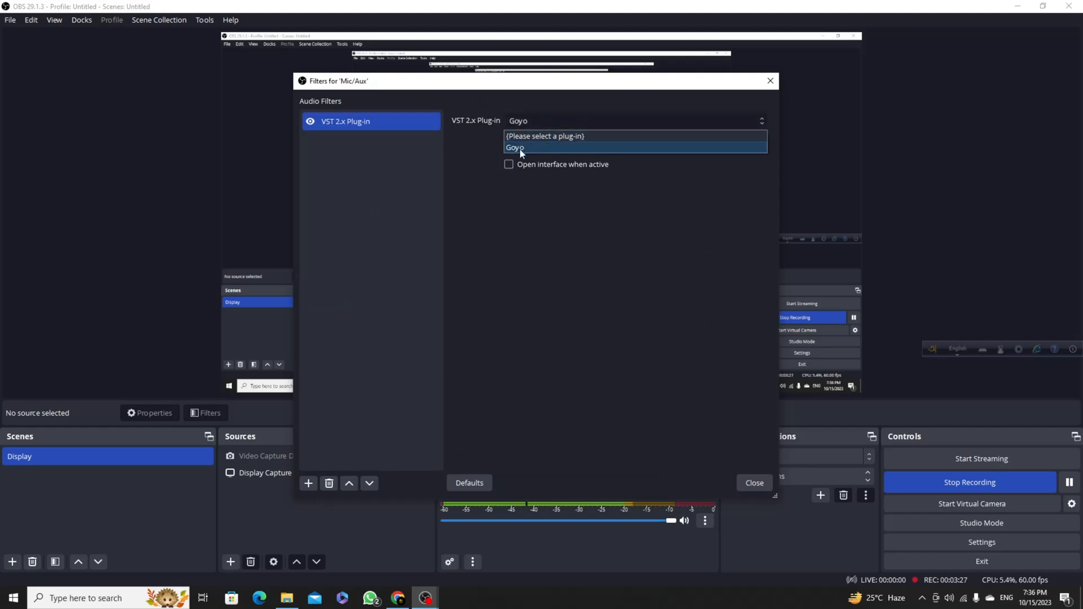
pyautogui.click(515, 147)
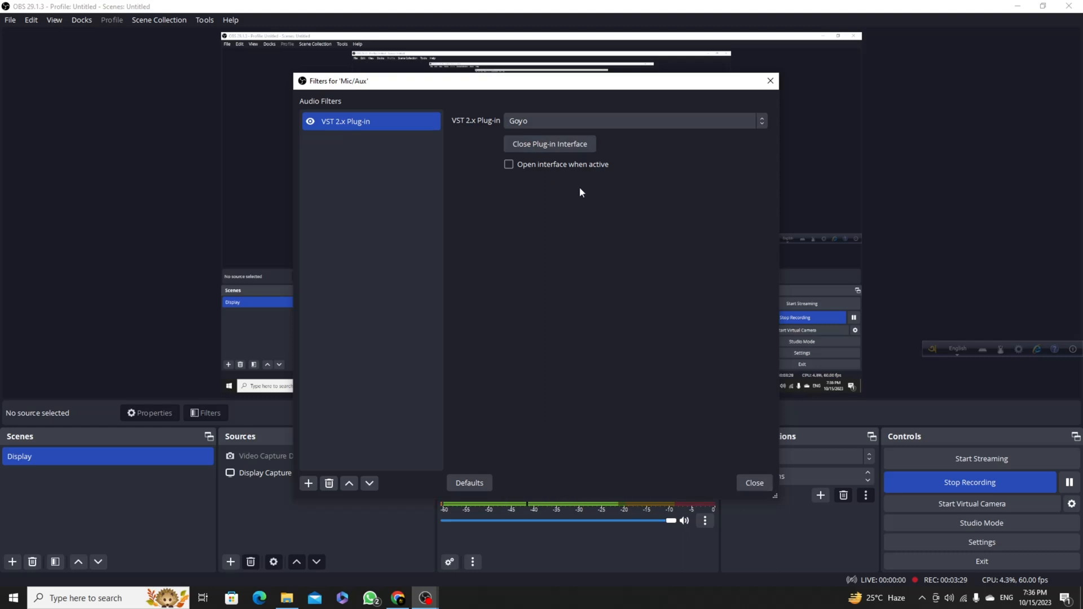
pyautogui.moveTo(779, 462)
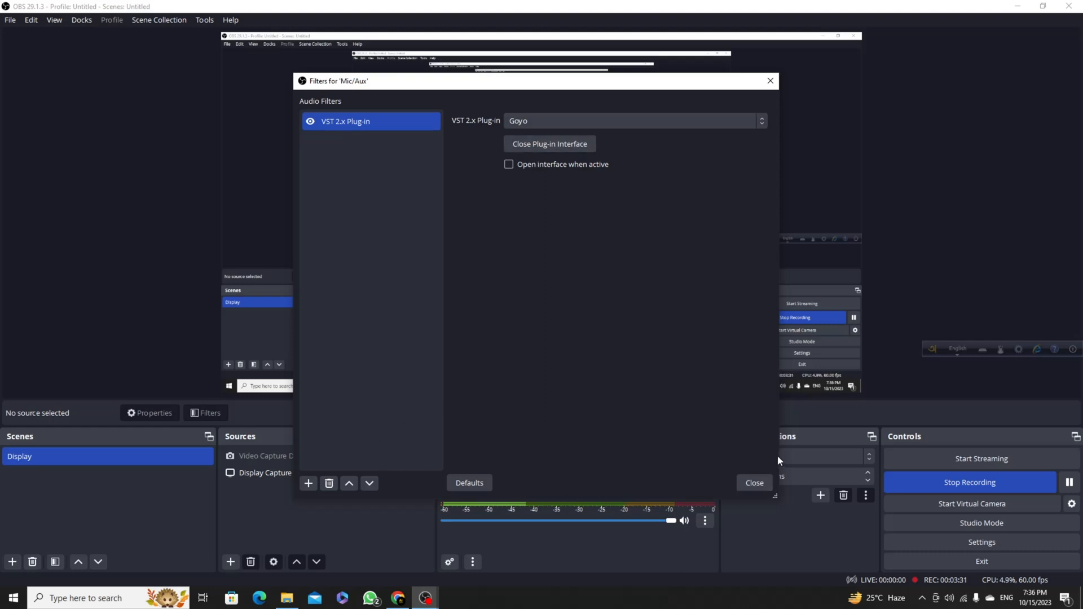
pyautogui.click(754, 482)
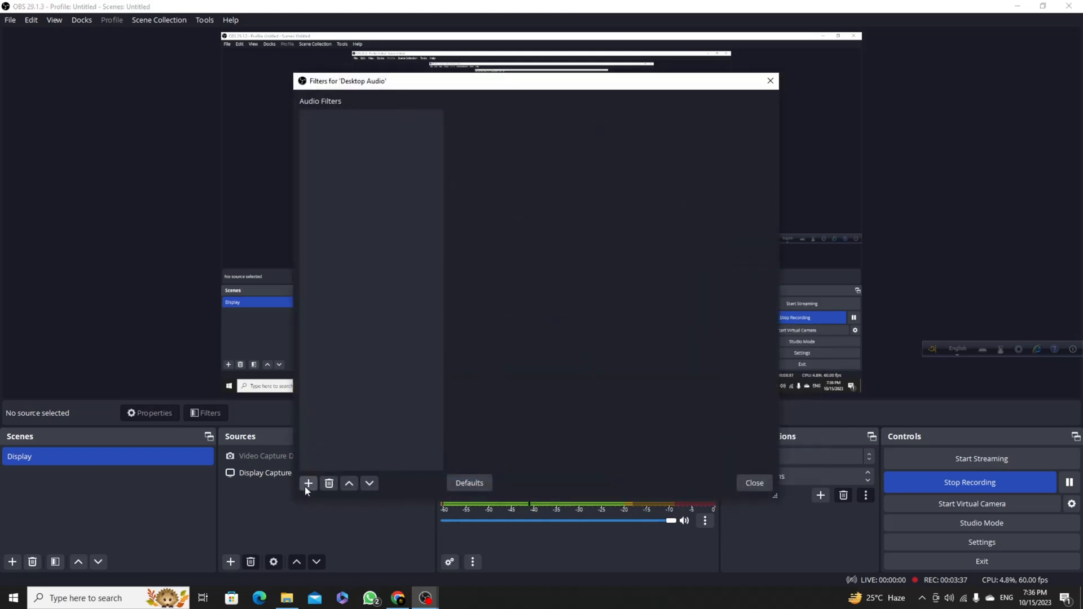
# - Add a VST 2.x Plug-in filter to Desktop Audio with the default name
pyautogui.click(308, 483)
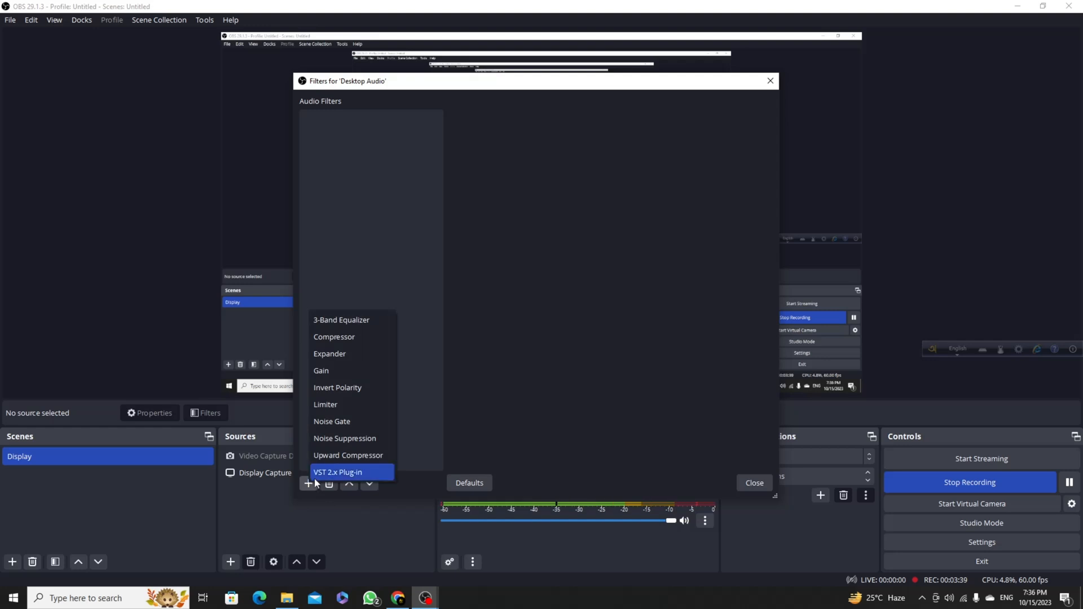
pyautogui.click(338, 471)
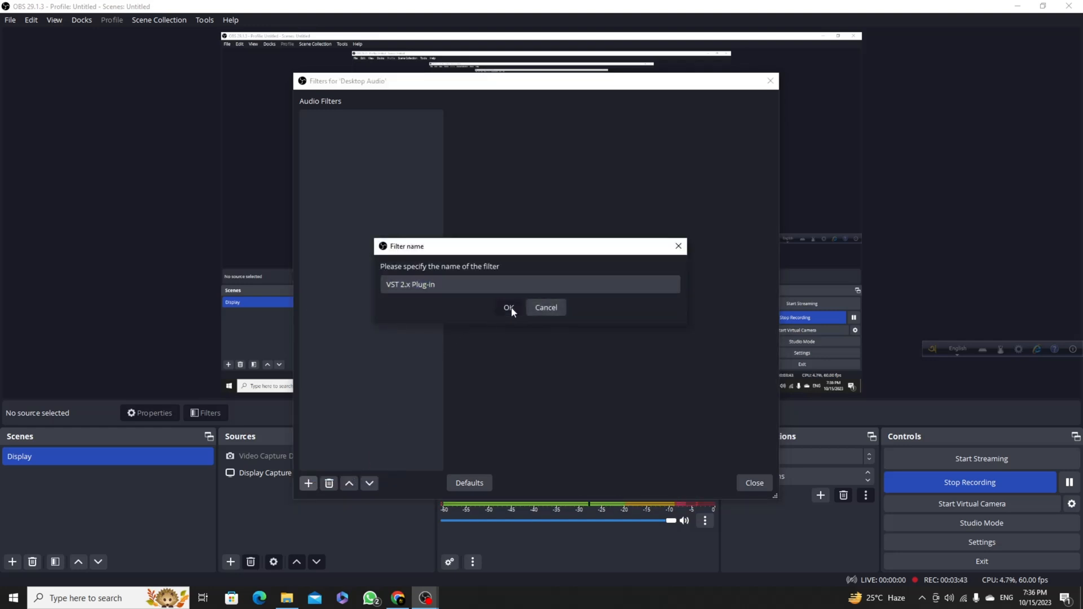
pyautogui.click(509, 307)
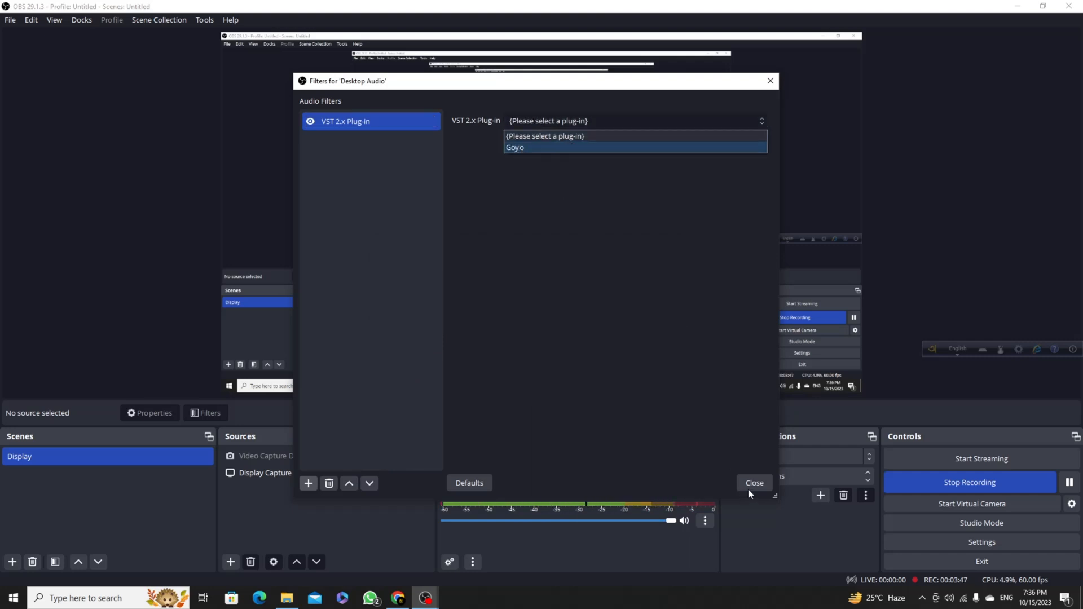
pyautogui.moveTo(576, 221)
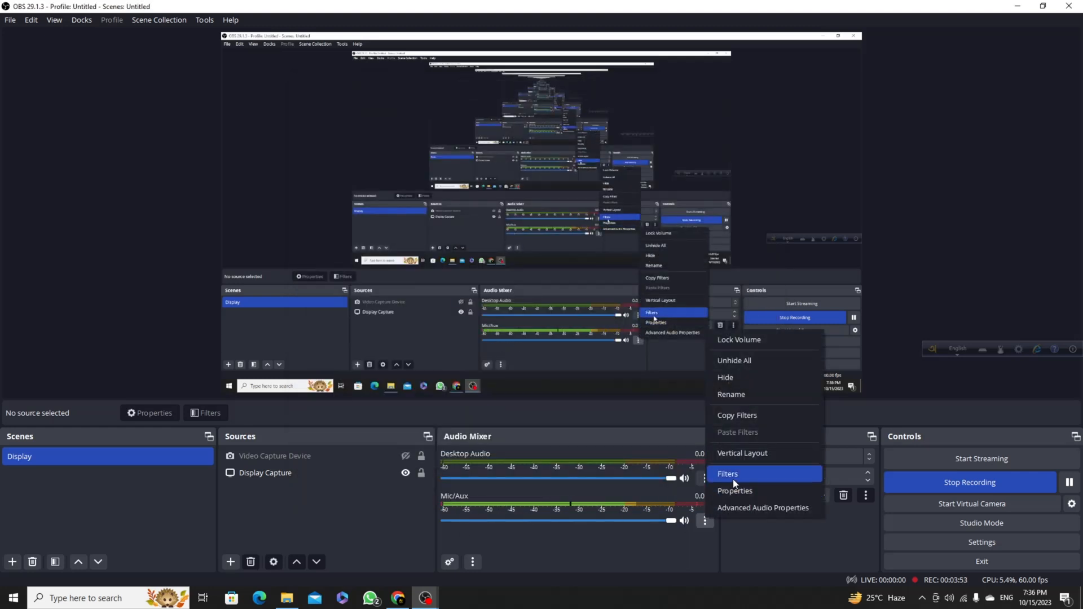
# - Reopen the Mic/Aux audio filters and adjust its VST 2.x plug-in filter
pyautogui.click(727, 474)
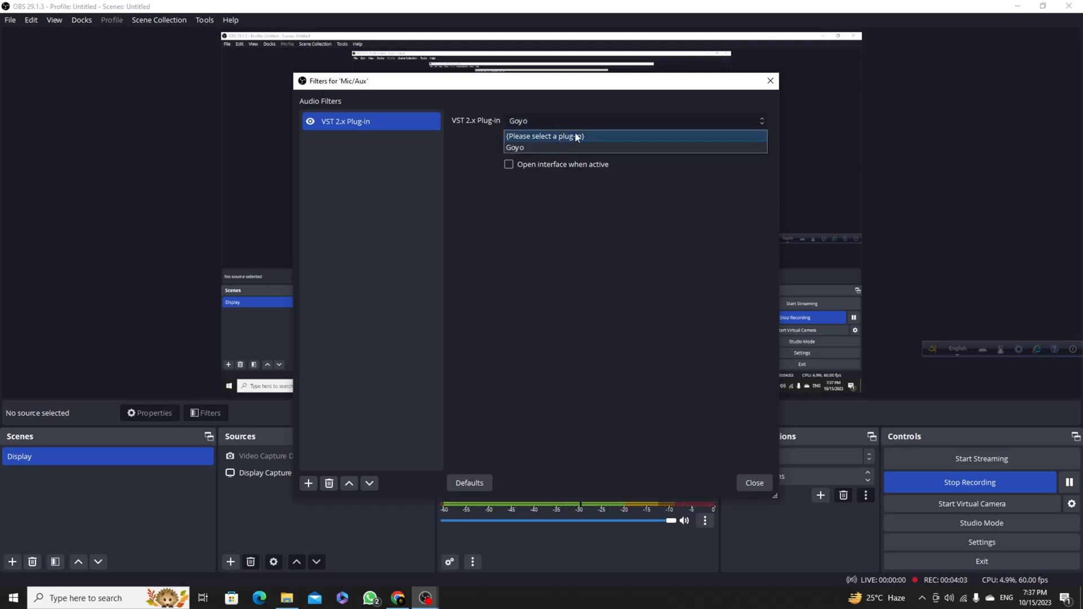
pyautogui.moveTo(563, 141)
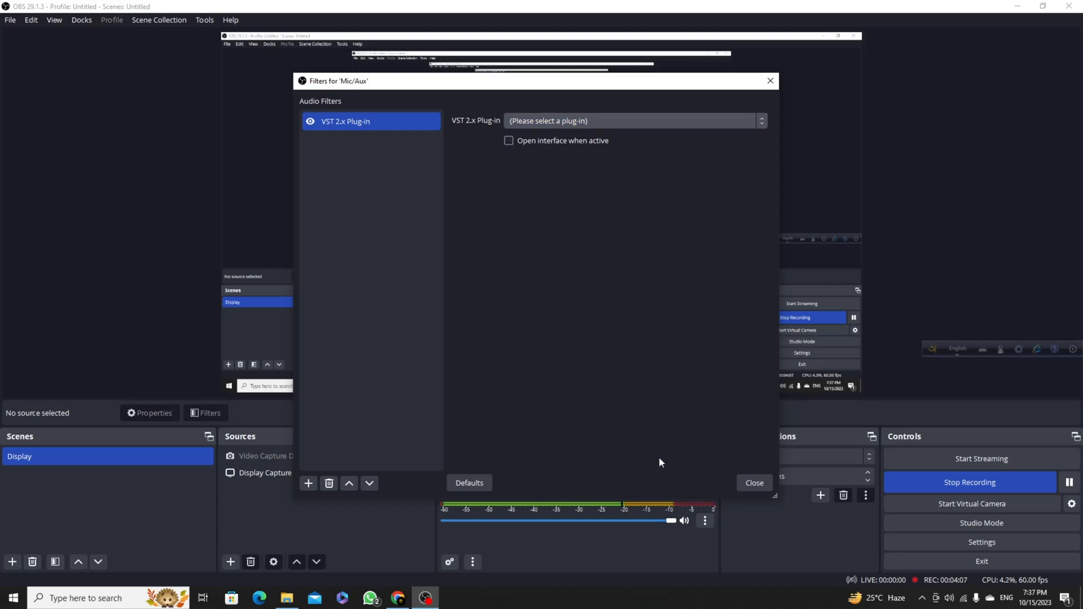
pyautogui.click(753, 483)
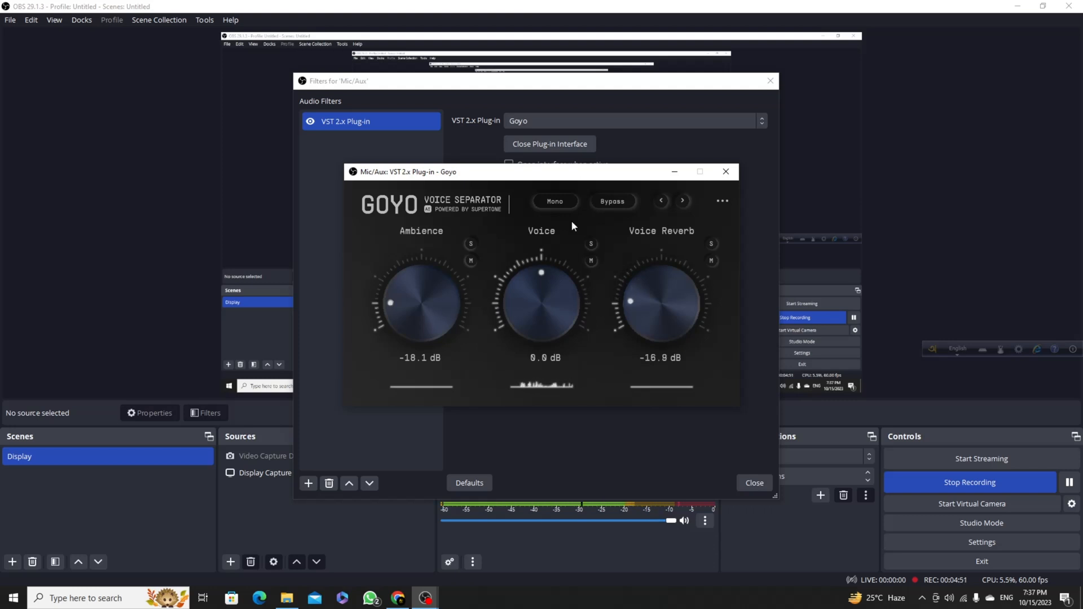
pyautogui.moveTo(371, 303)
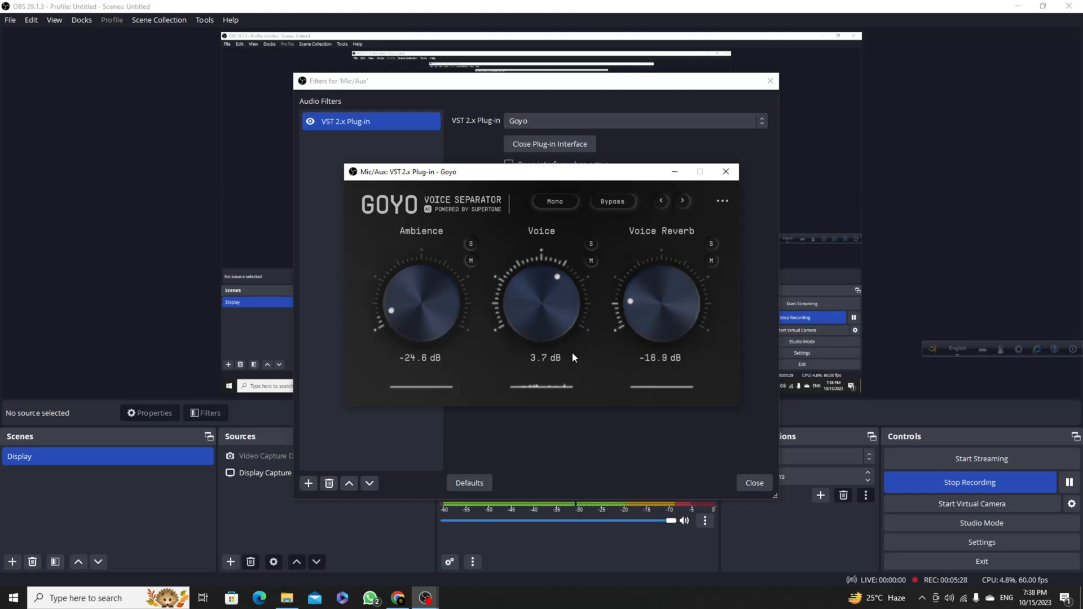
pyautogui.moveTo(406, 596)
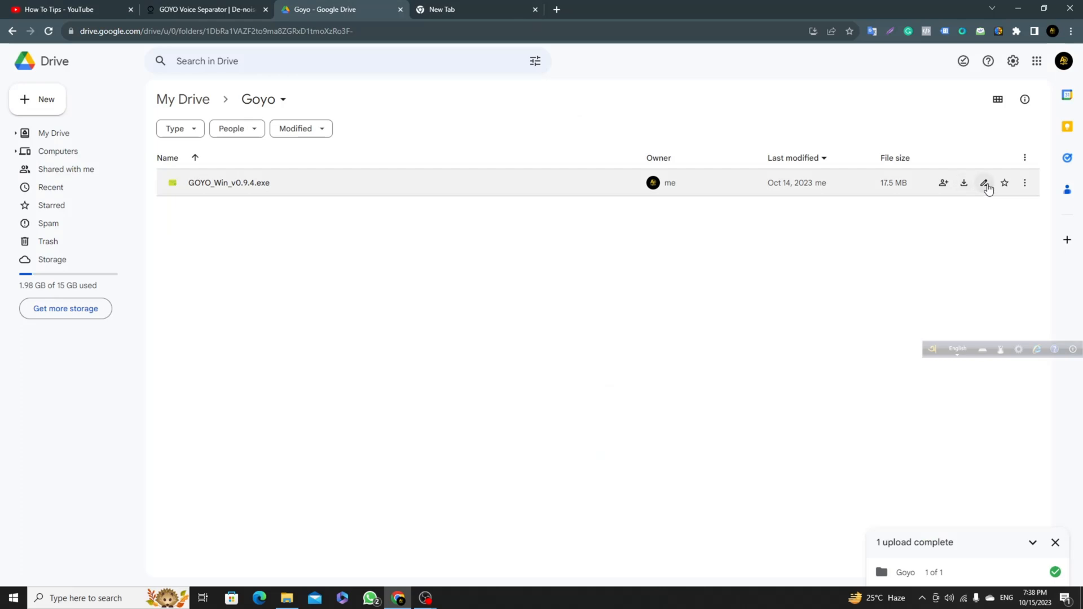
pyautogui.moveTo(493, 233)
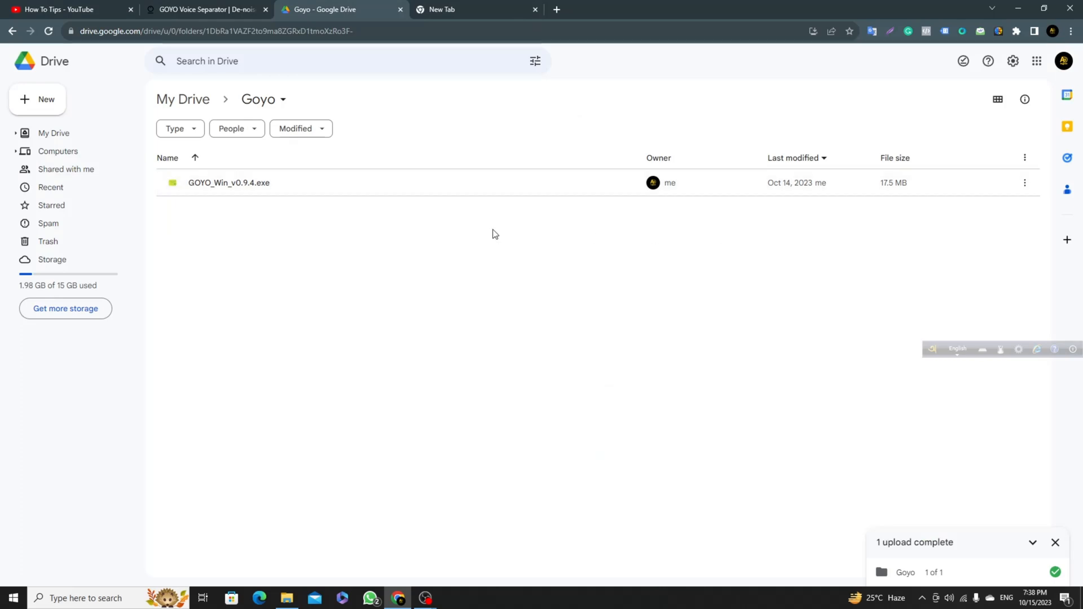